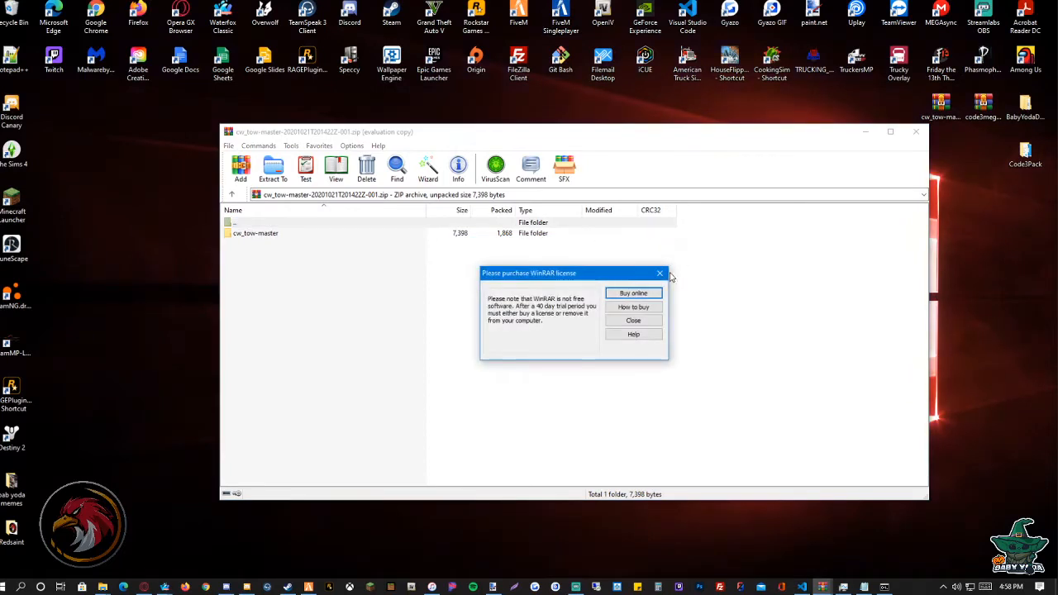
# - Dismiss the WinRAR license purchase notice
pyautogui.click(632, 320)
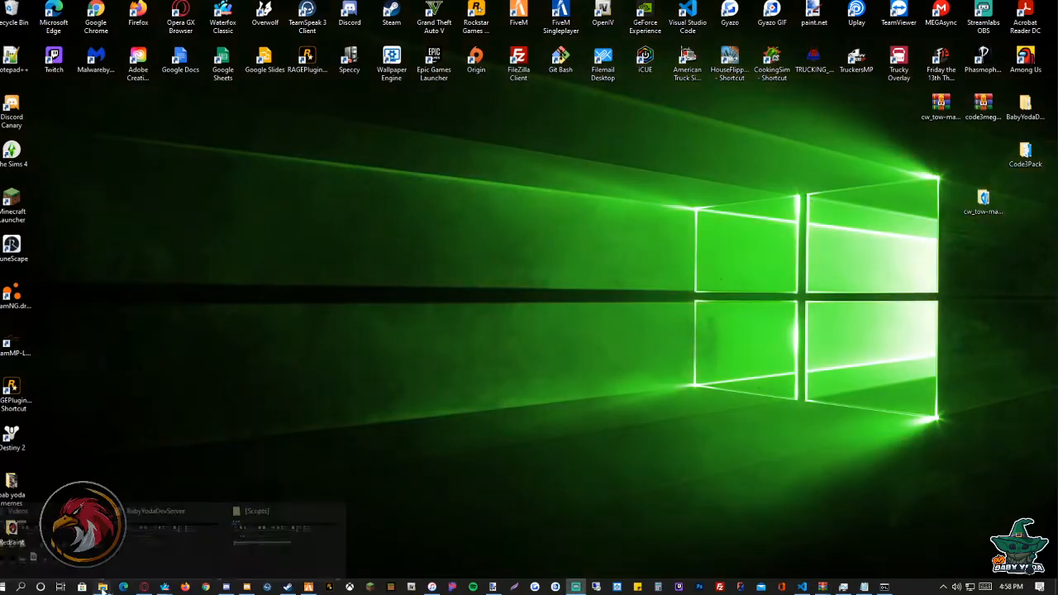
# - Browse BabyYodaDevServer > server-data to the [Scripts] folder holding cw_tow-master
pyautogui.click(173, 512)
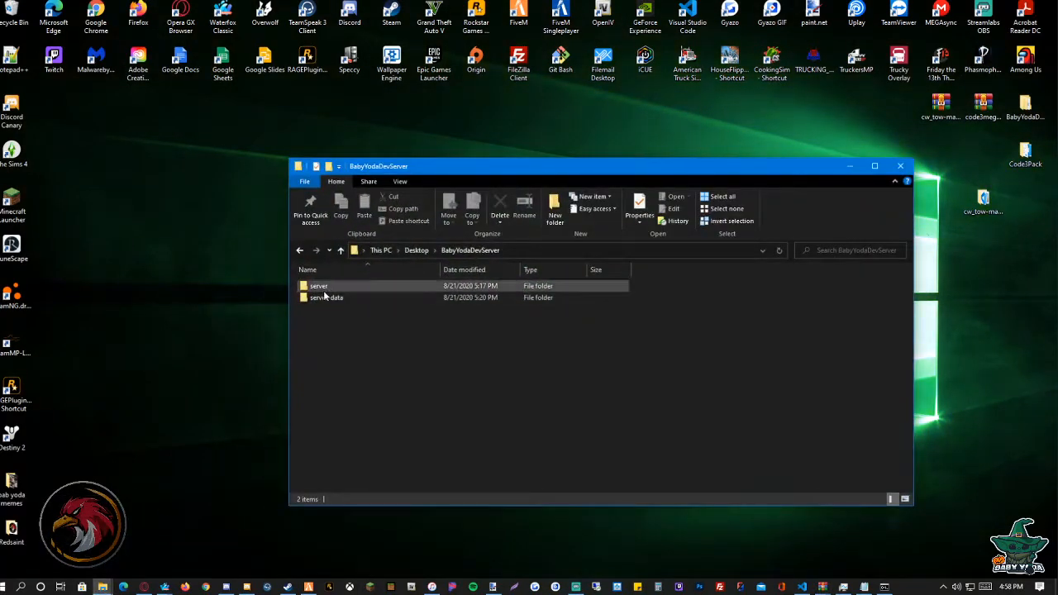
pyautogui.doubleClick(326, 297)
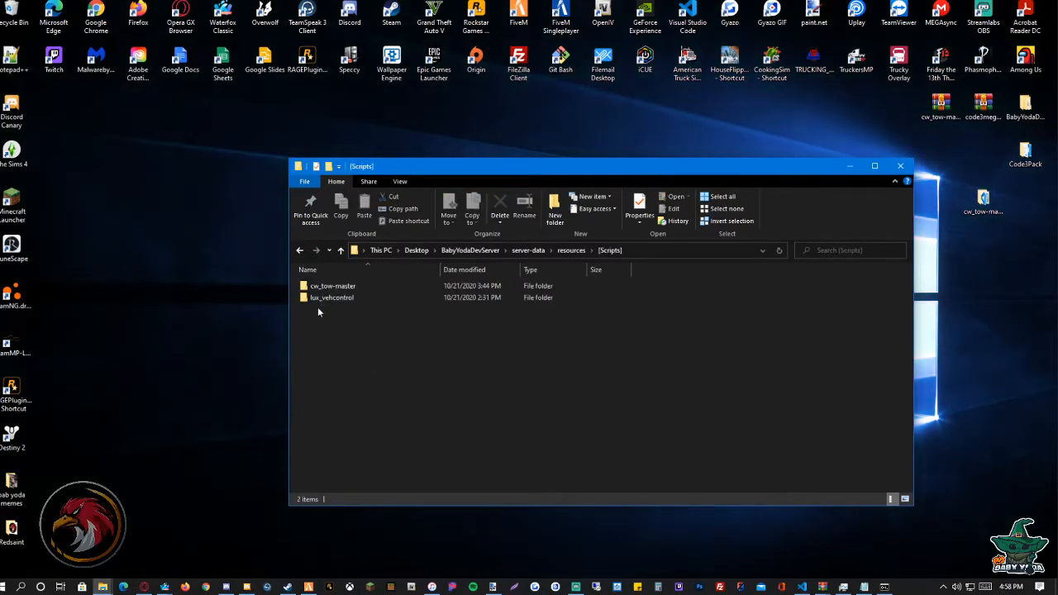
pyautogui.moveTo(332, 296)
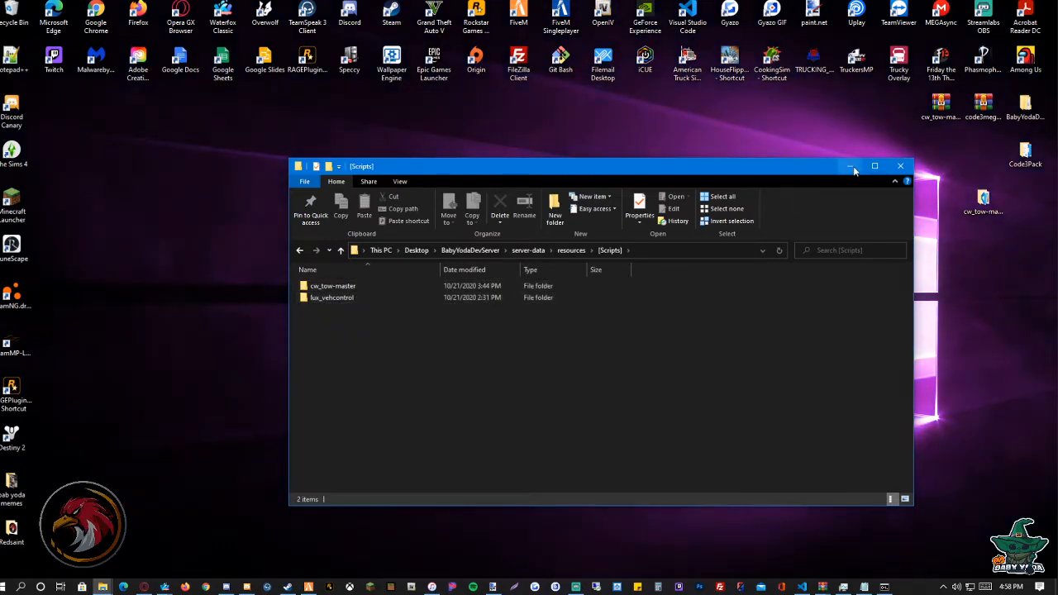
pyautogui.rightClick(983, 198)
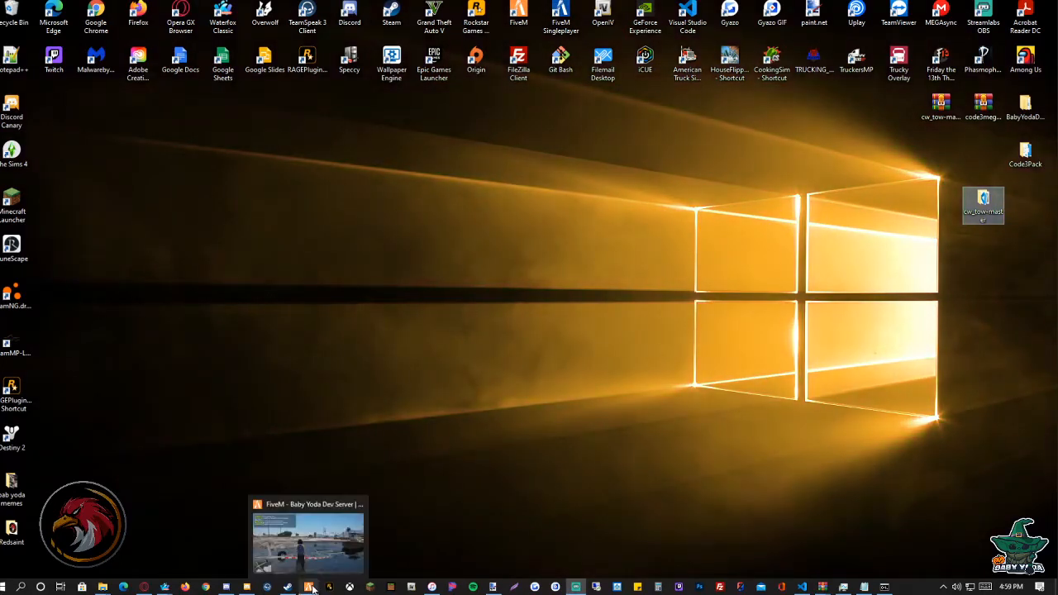
pyautogui.click(308, 529)
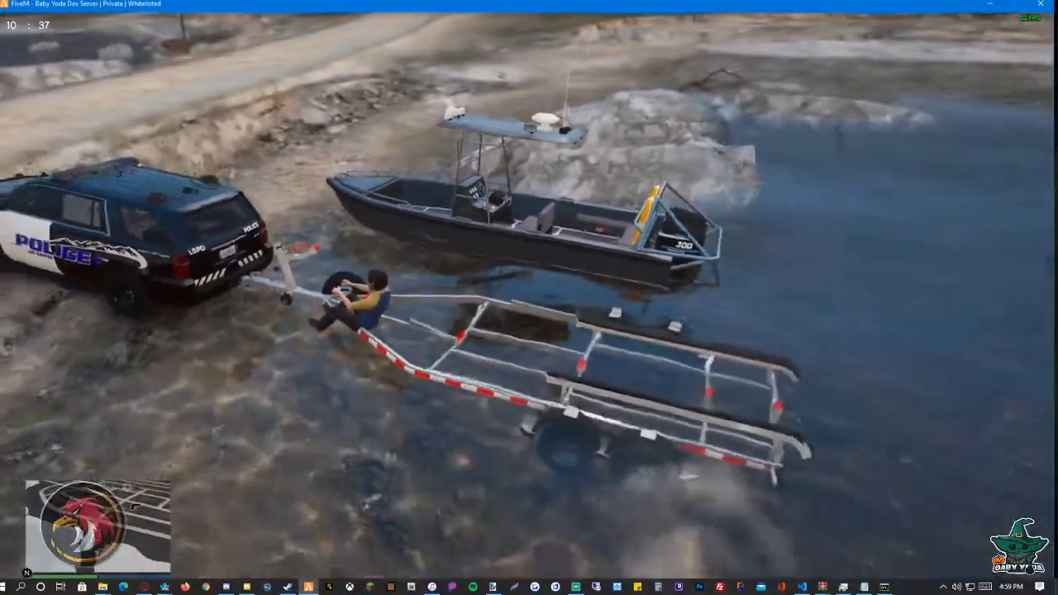
# - Run /ftow to load then unload the boat on the trailer, then leave the game
pyautogui.write('/ftow')
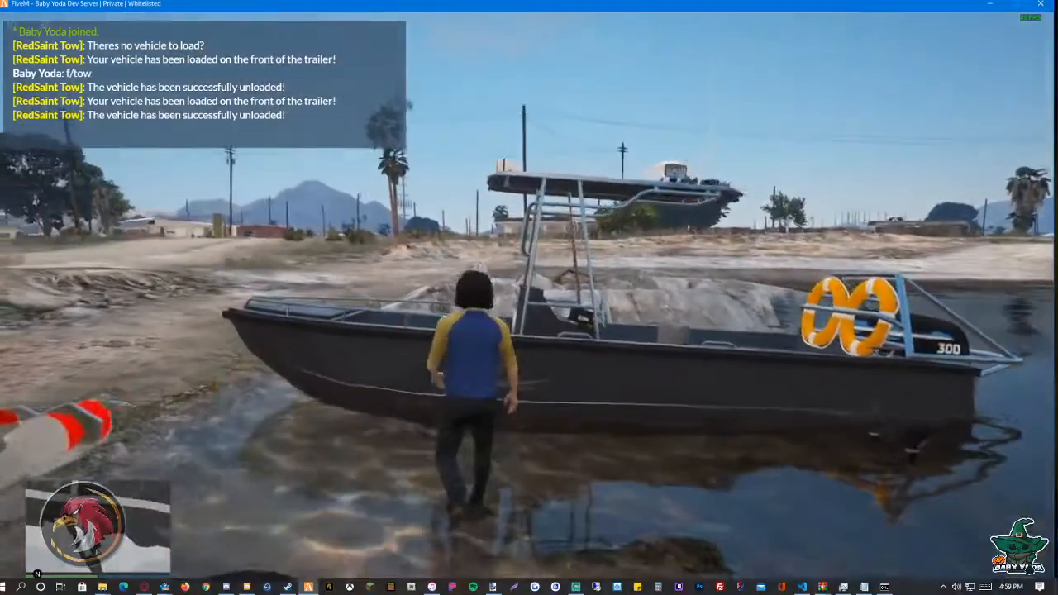
pyautogui.write('/fo')
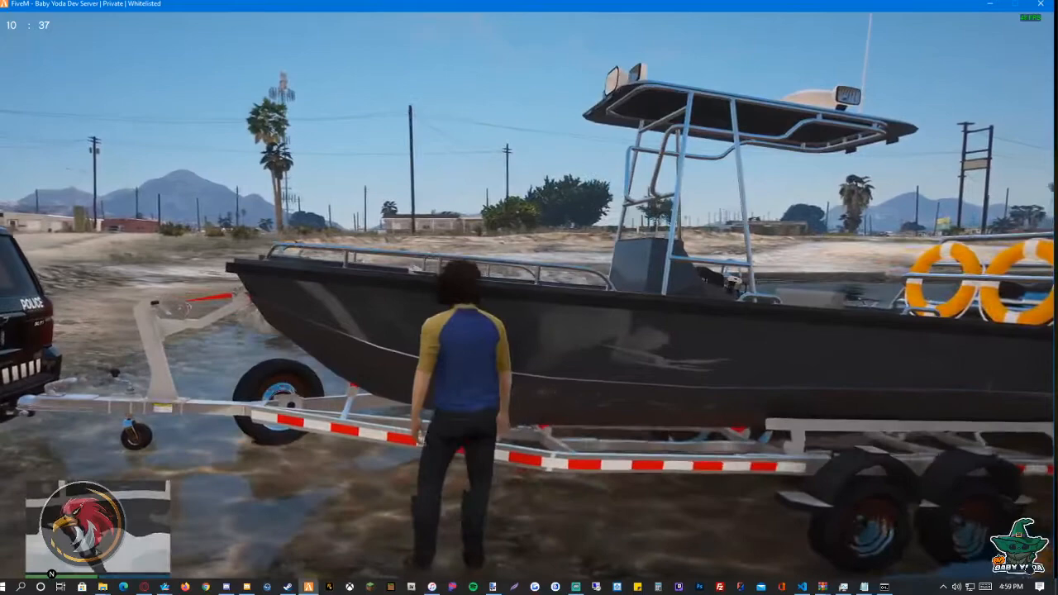
pyautogui.write('f/tow')
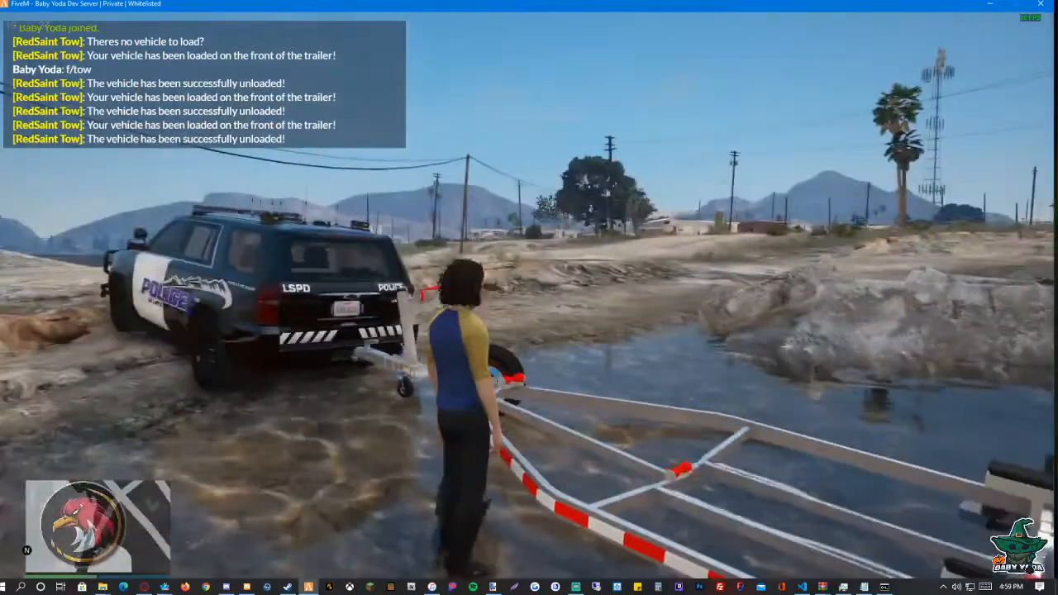
pyautogui.click(8, 586)
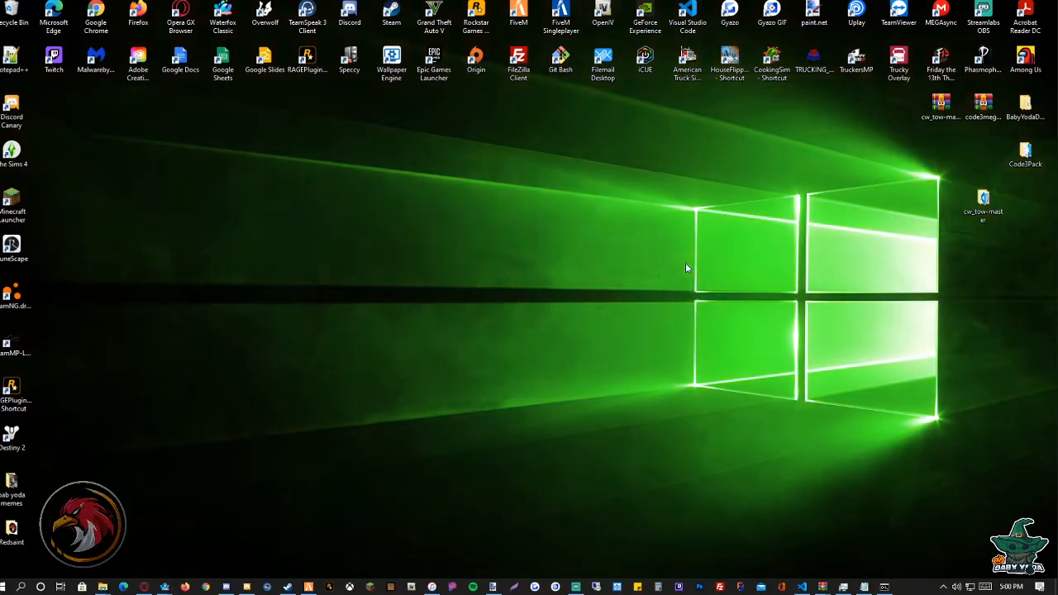
pyautogui.moveTo(801, 587)
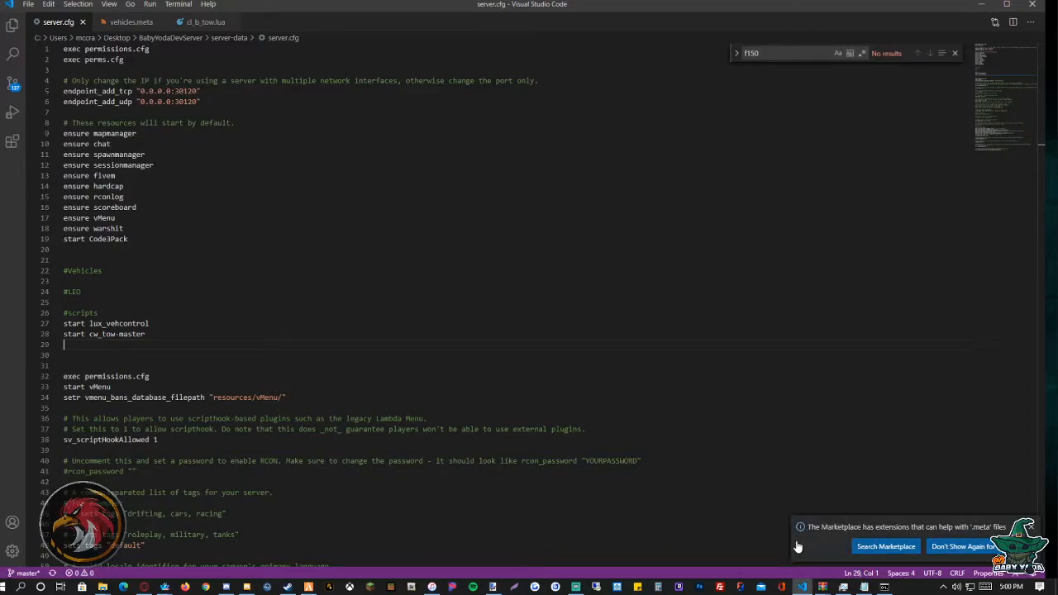
# - Search vehicles.meta for 'ram' to reach the code3ram entry
pyautogui.click(124, 22)
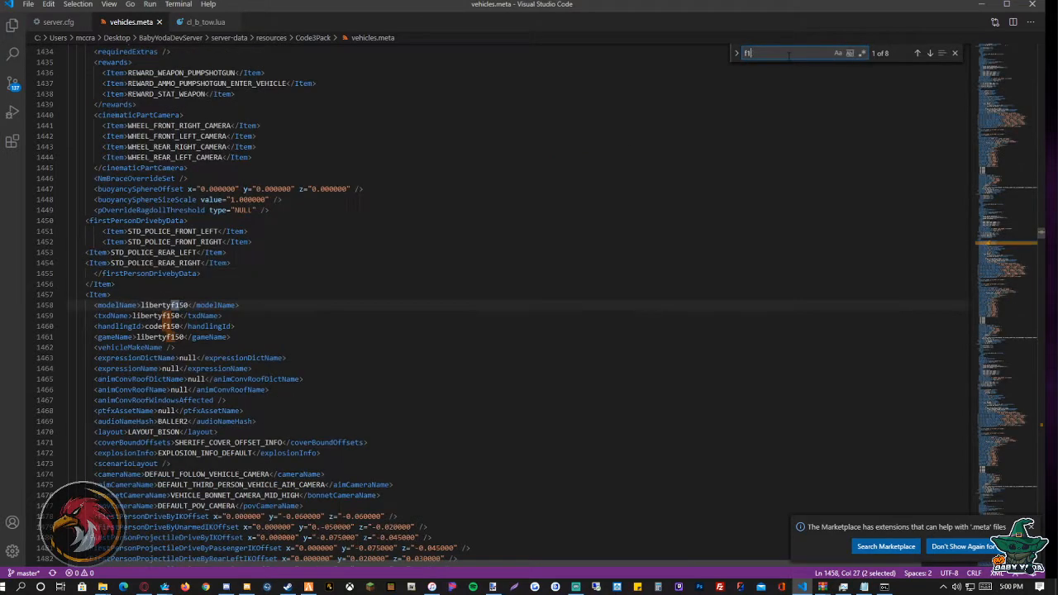
pyautogui.write('ram')
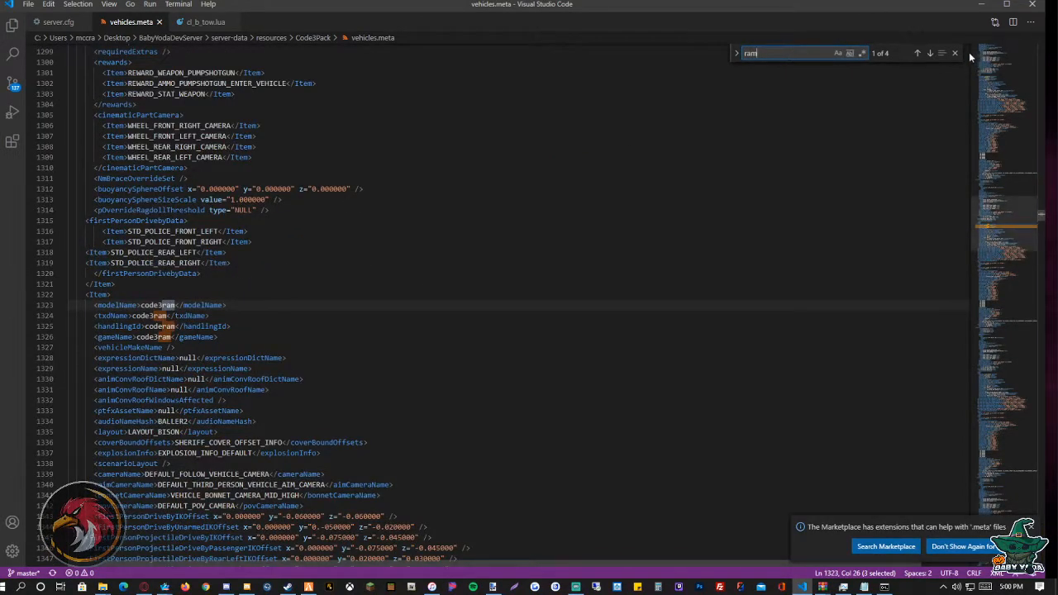
pyautogui.scroll(-3)
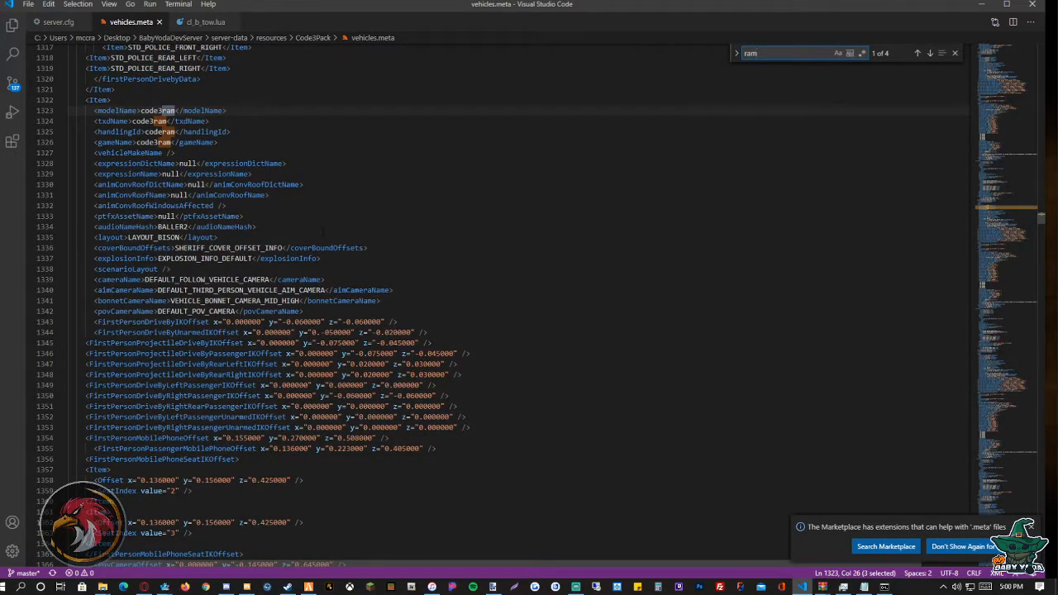
# - Edit code3ram trailers to boattrailer, trailersmall, code3trailer, then minimize VS Code
pyautogui.scroll(-3)
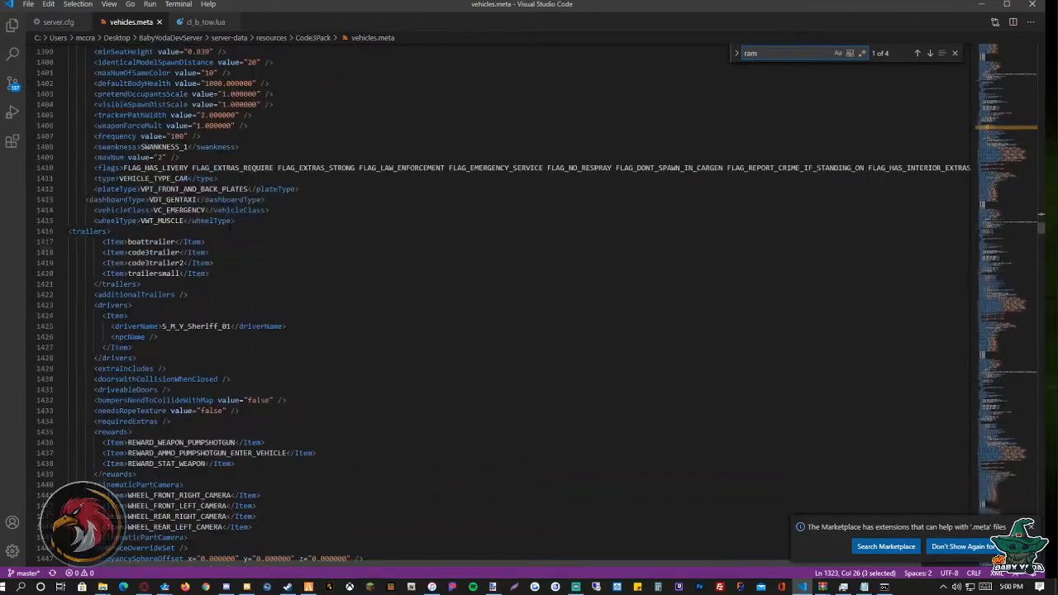
pyautogui.scroll(-3)
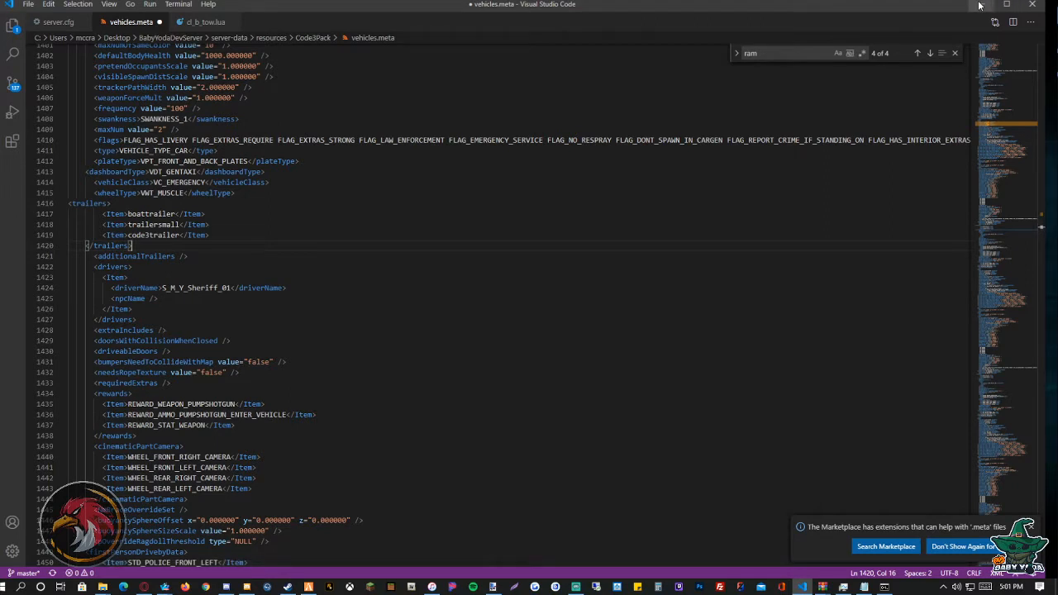
pyautogui.click(981, 6)
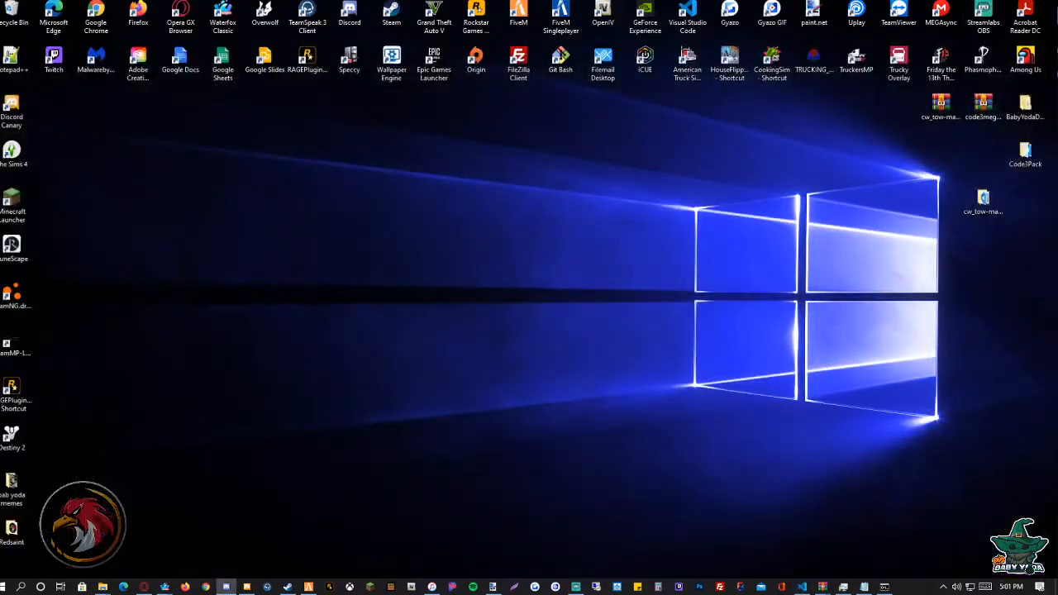